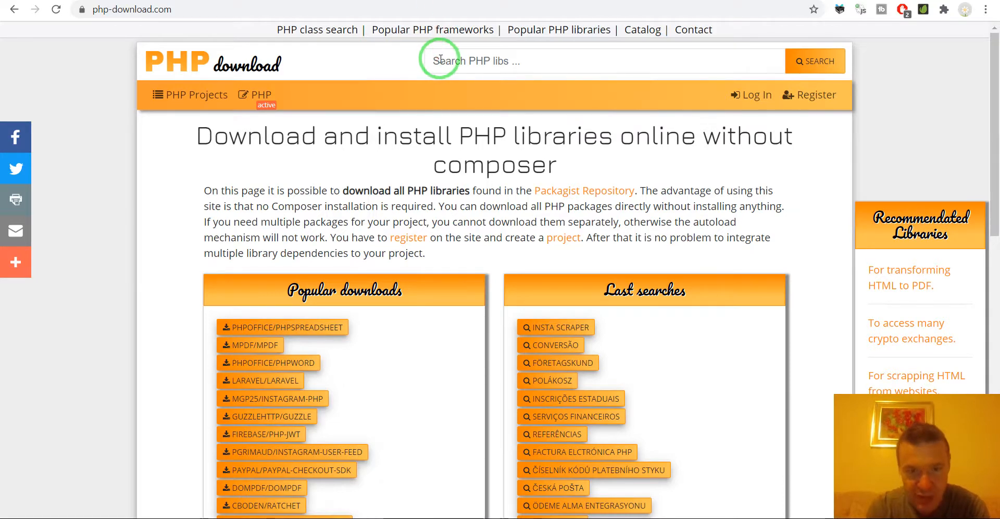
mouse_move(484, 61)
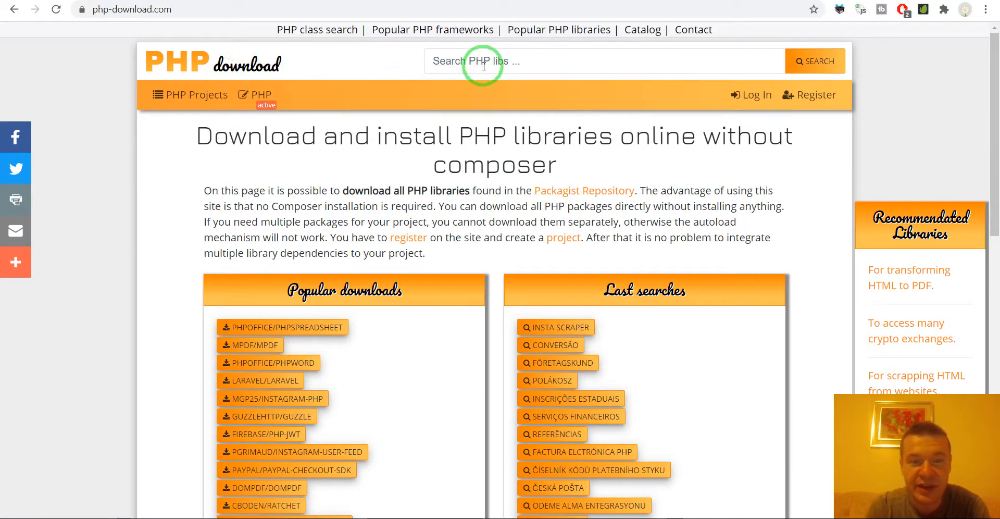
Step: Search php-download.com for 'insta scraper' to list the Instagram scraper packages
text(insta scra)
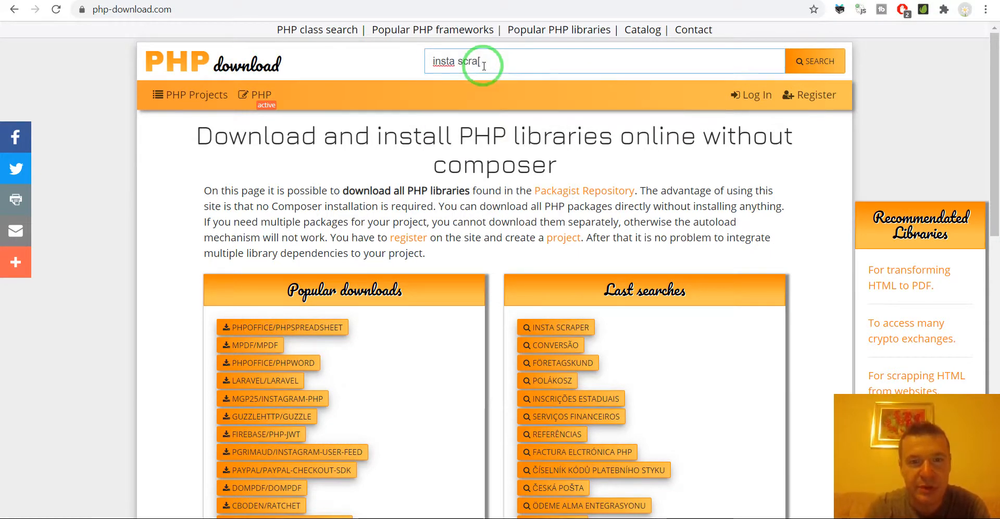
click(815, 60)
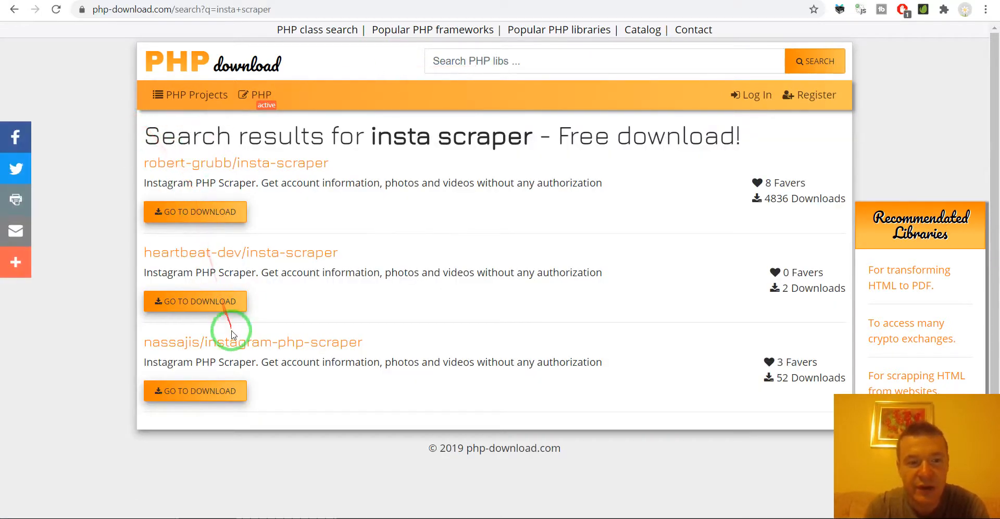
mouse_move(196, 301)
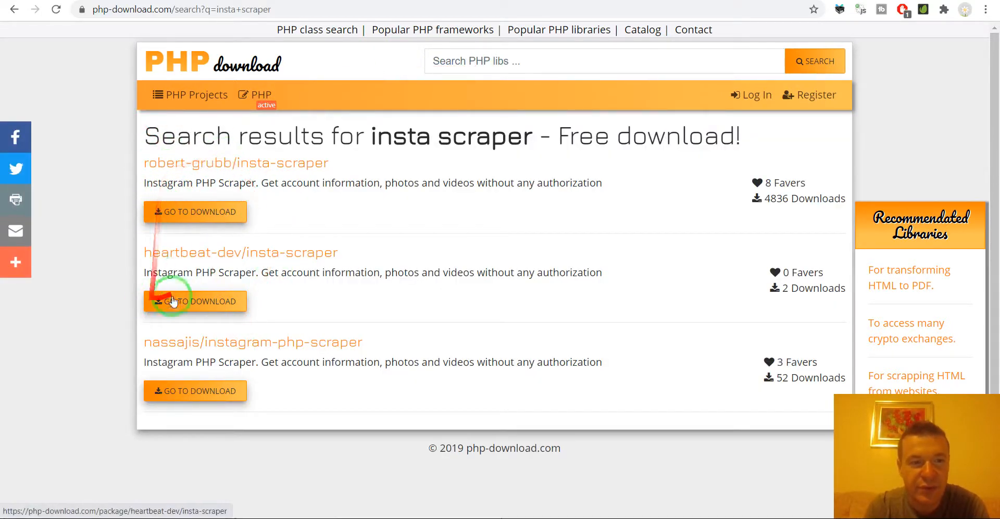
Step: Open the heartbeat-dev/insta-scraper download page, then its GitHub homepage link
click(194, 300)
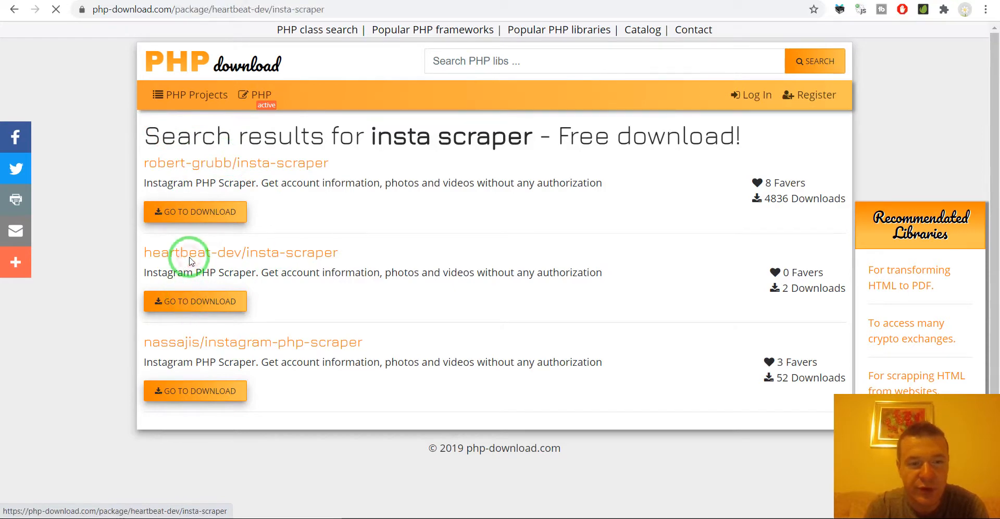
click(240, 252)
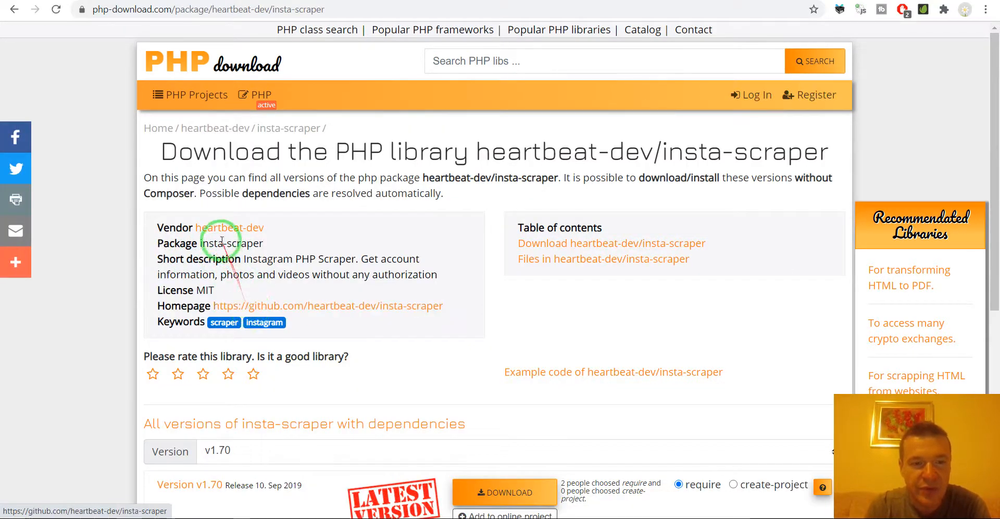
mouse_move(312, 305)
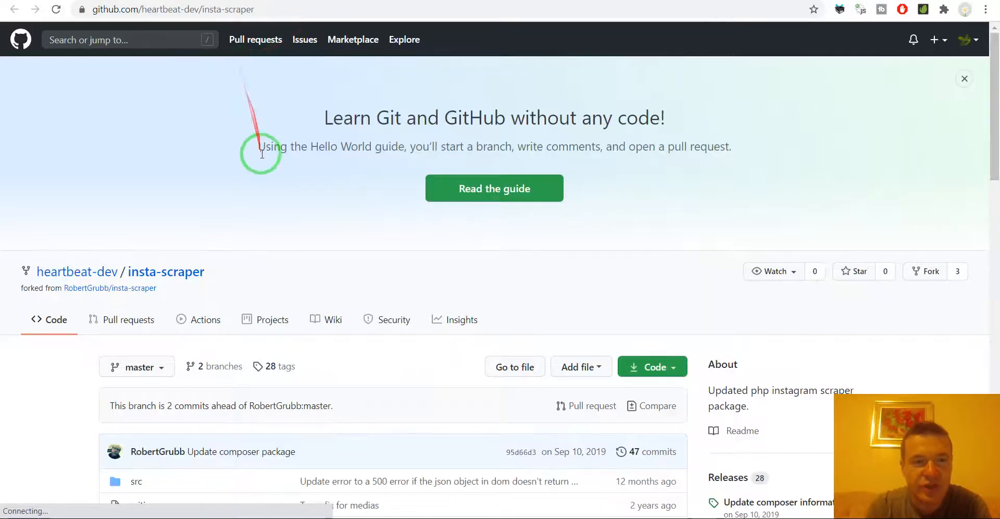
Step: Review the repository's composer.json, highlighting the require section, mashape and phpFastCache dependencies
click(158, 316)
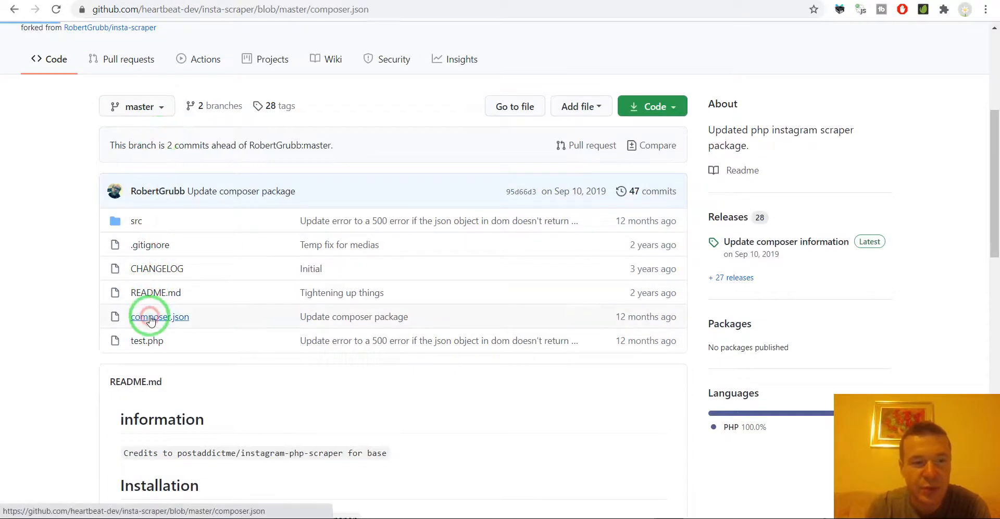
click(158, 316)
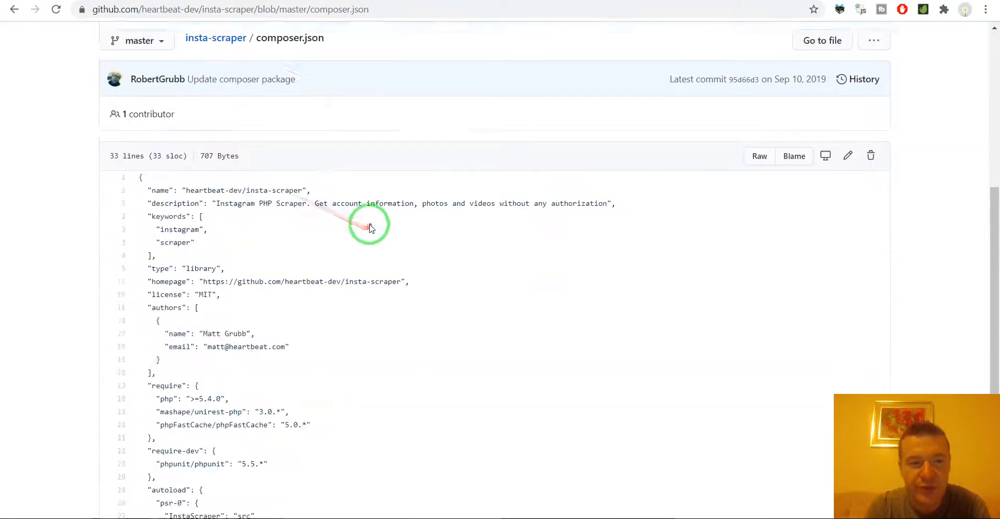
scroll(down, 3)
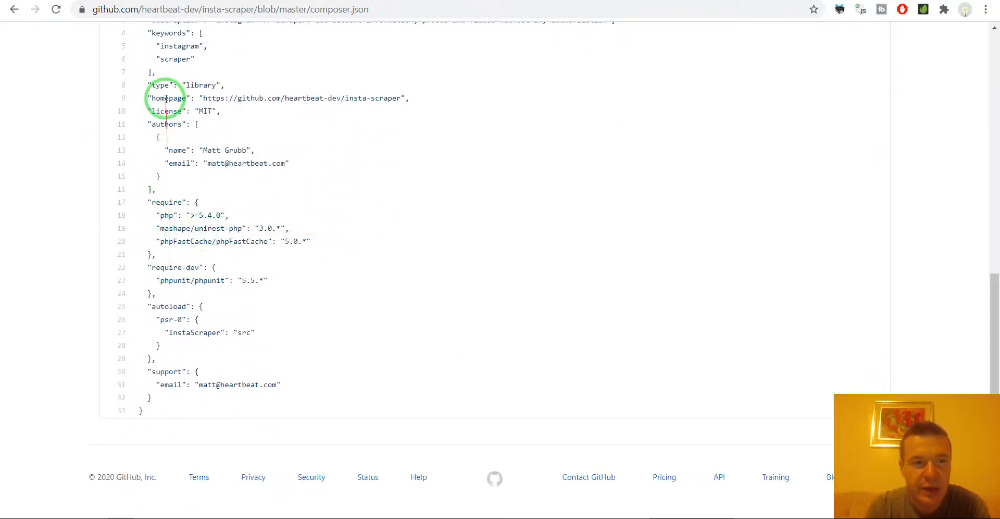
double_click(166, 202)
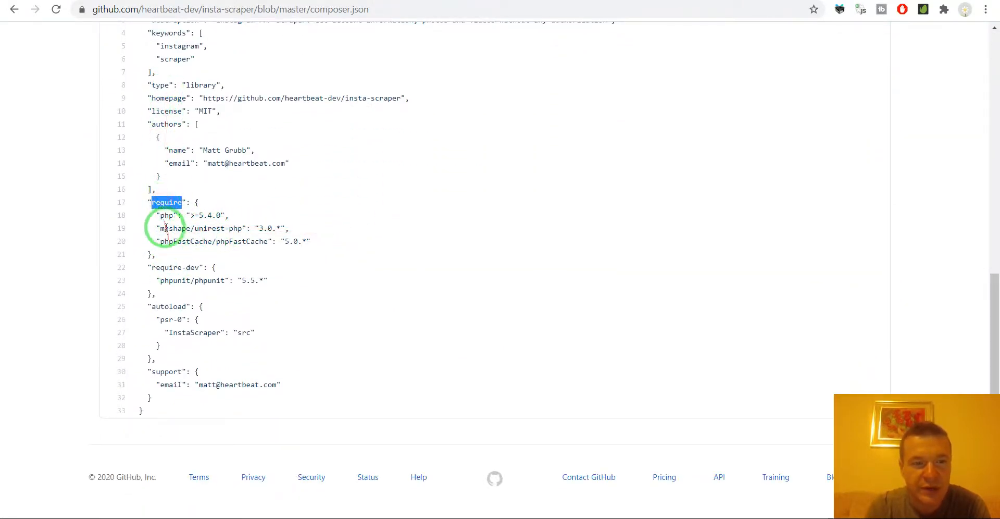
double_click(174, 227)
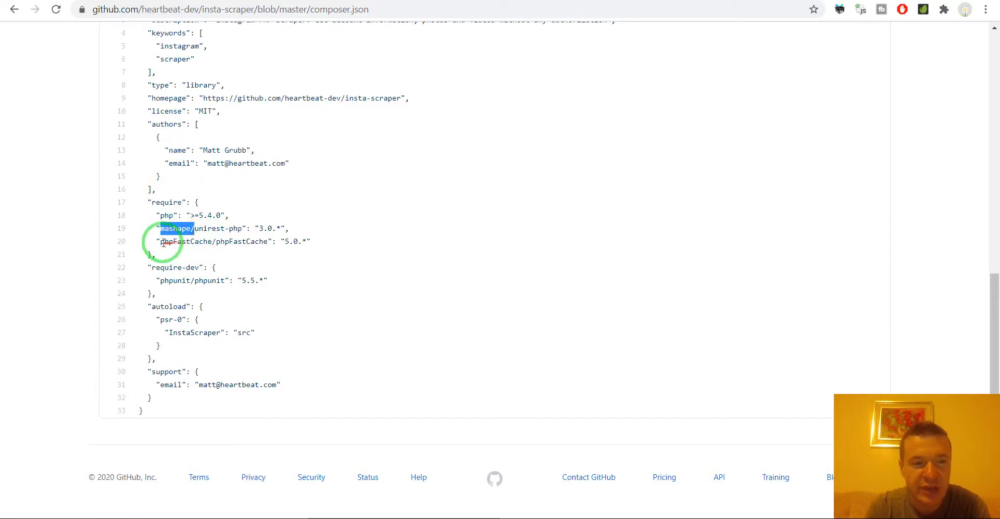
double_click(178, 241)
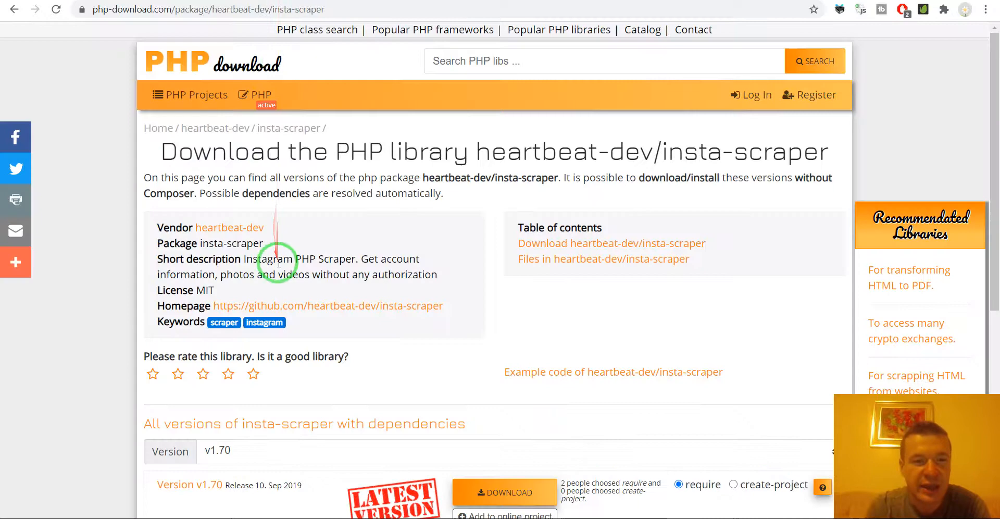
Step: Download insta-scraper version v1.70 with its required dependencies as a zip
scroll(down, 3)
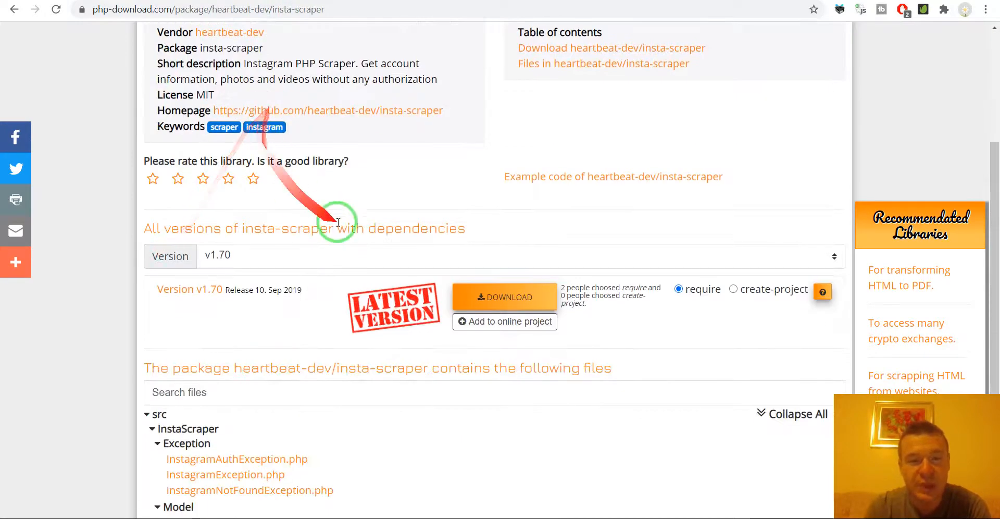
click(503, 297)
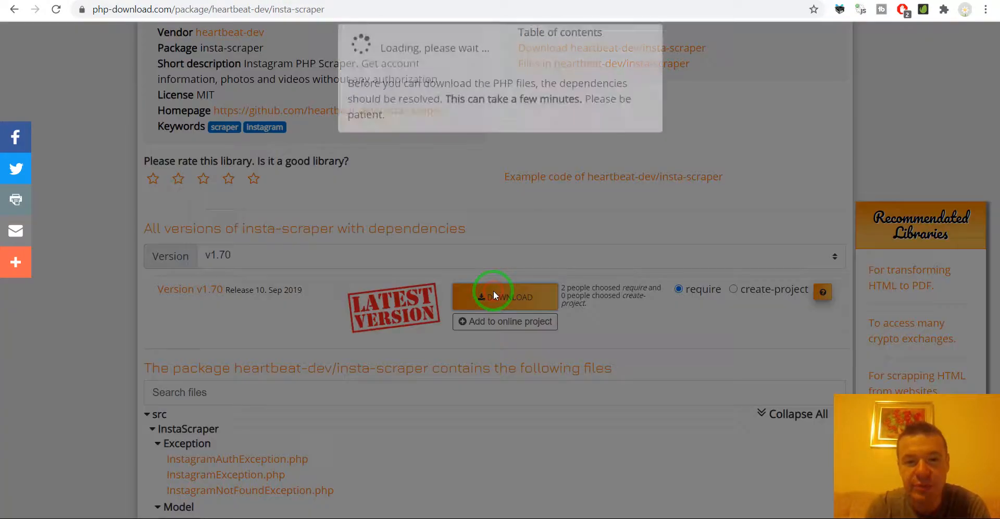
click(505, 297)
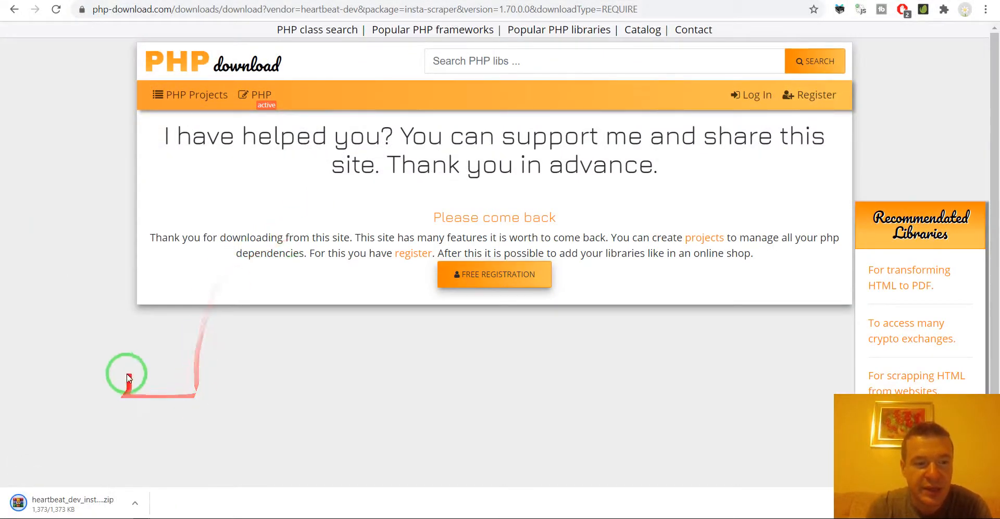
mouse_move(63, 504)
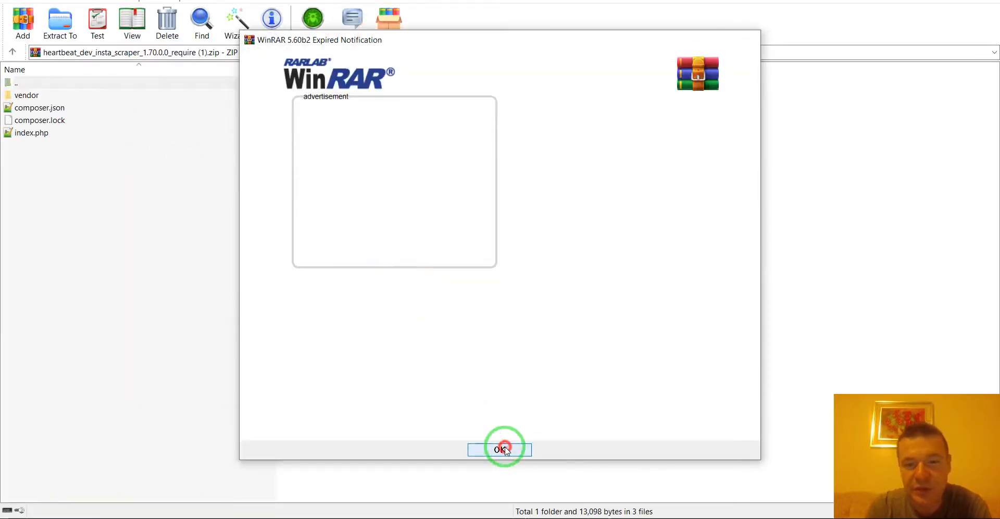
Step: Dismiss the WinRAR trial notice and browse vendor's composer and heartbeat-dev folders
click(500, 449)
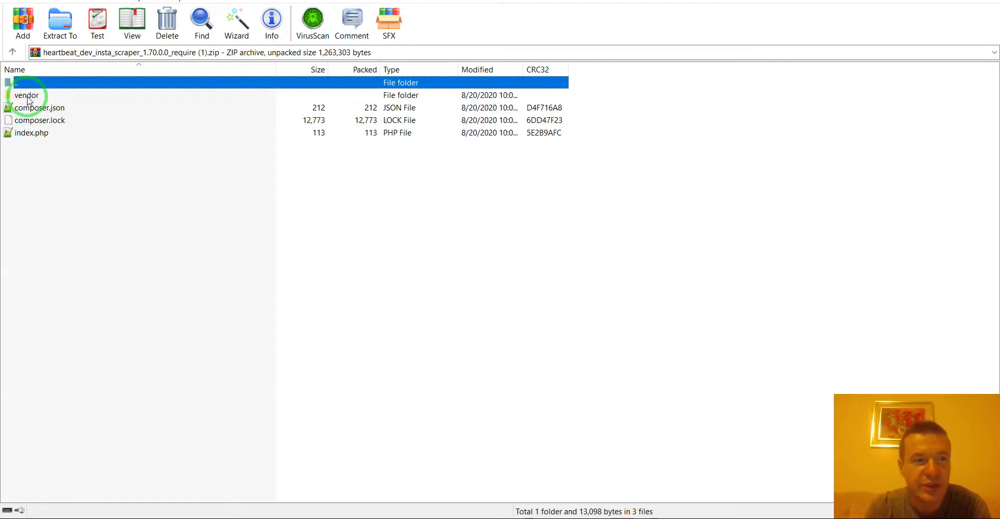
double_click(26, 96)
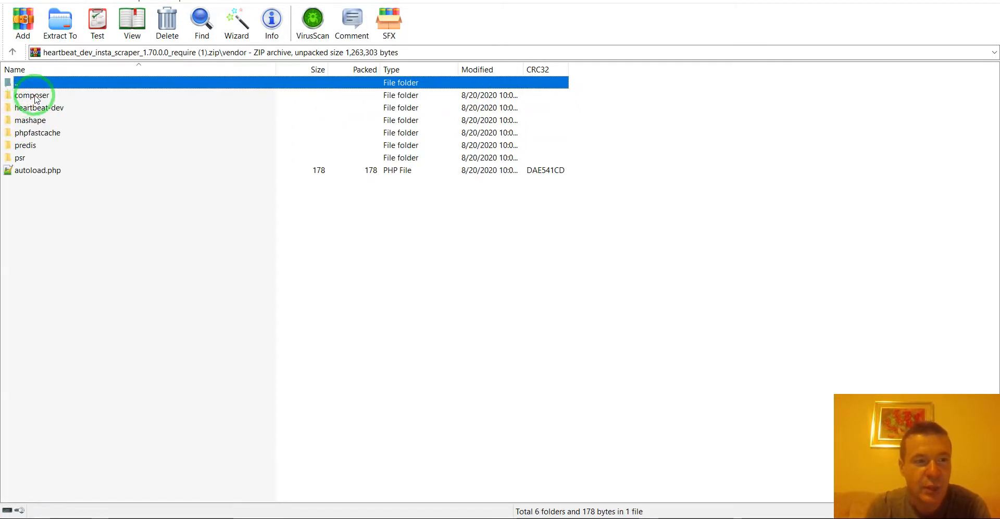
double_click(32, 96)
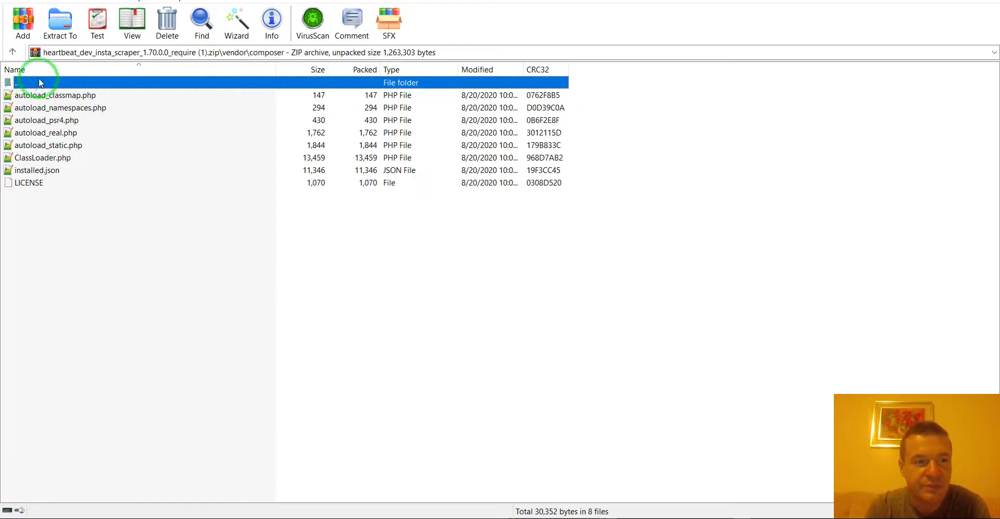
double_click(63, 82)
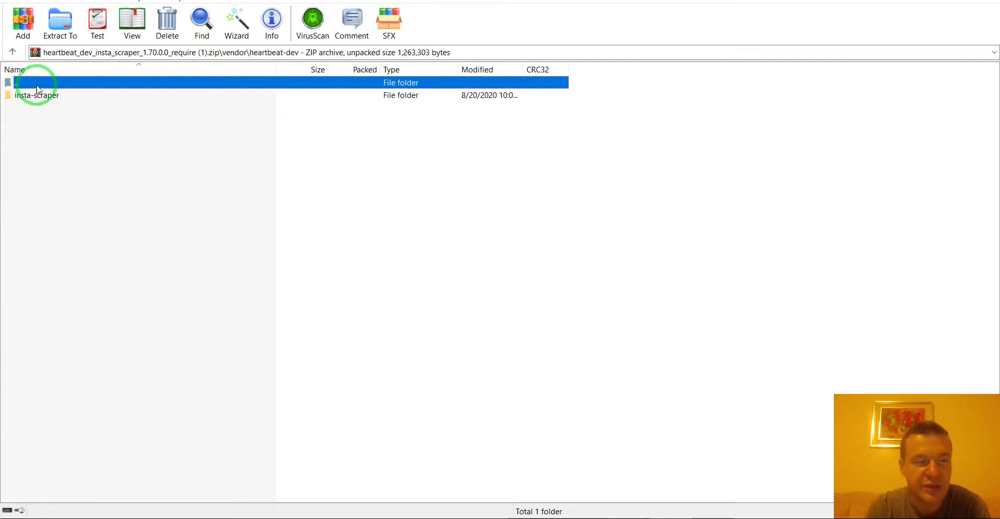
double_click(36, 94)
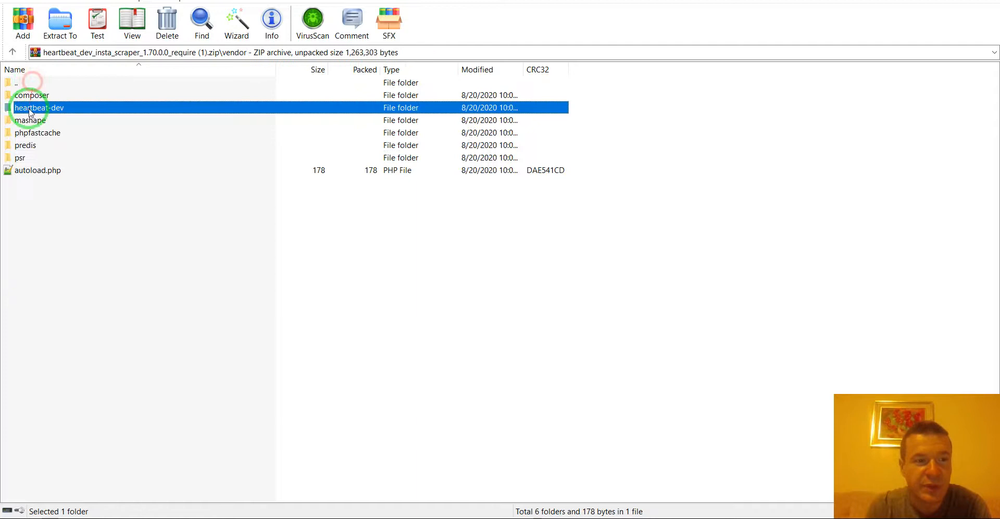
Step: Inspect the phpfastcache and psr folders, then open autoload.php in Notepad++
click(29, 120)
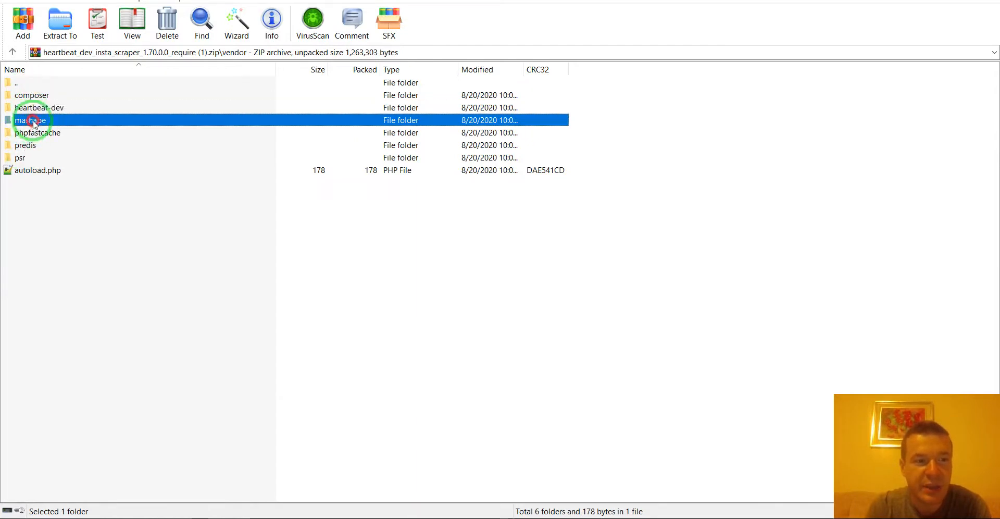
double_click(37, 133)
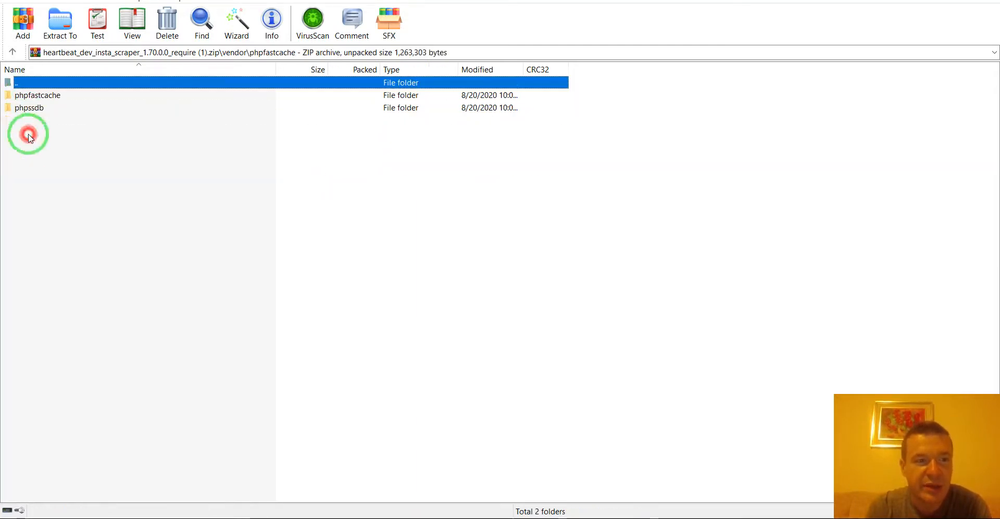
double_click(19, 82)
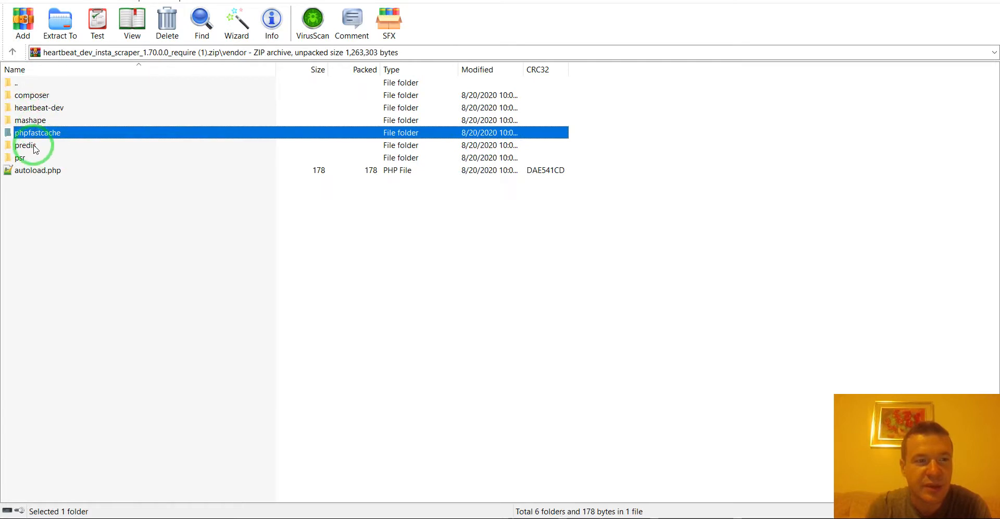
click(25, 145)
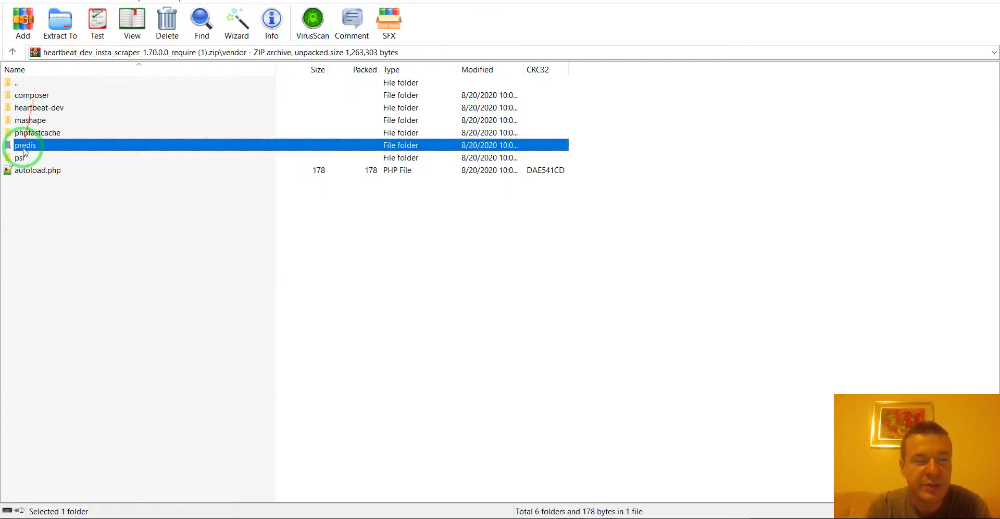
double_click(21, 158)
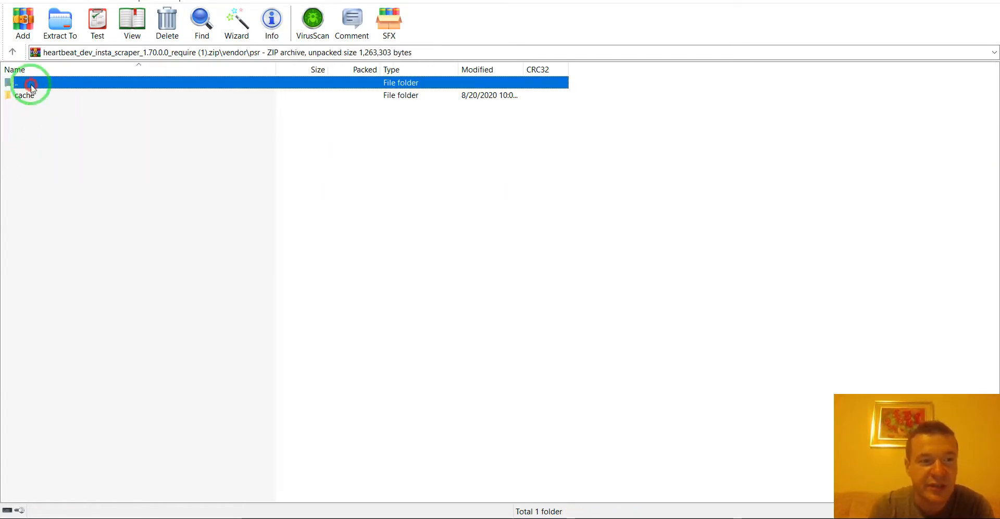
double_click(26, 82)
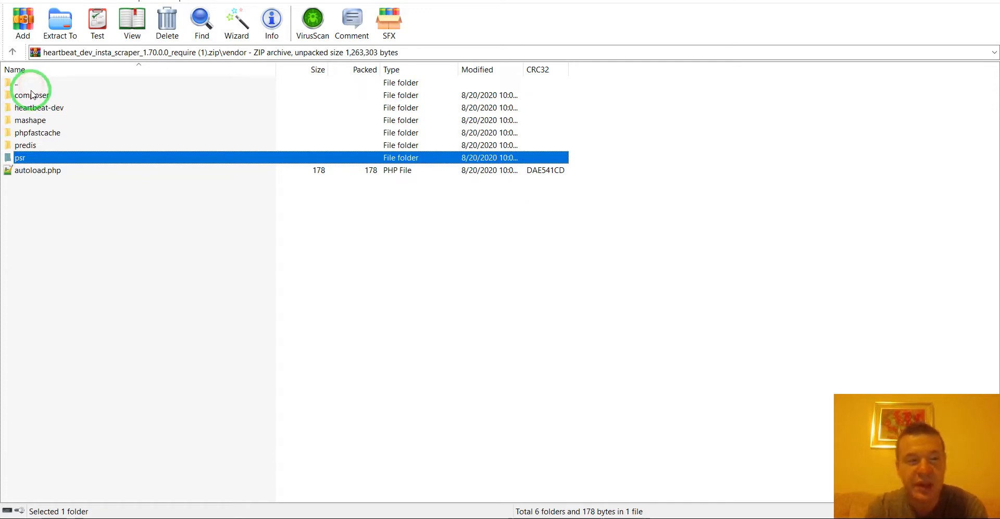
mouse_move(31, 178)
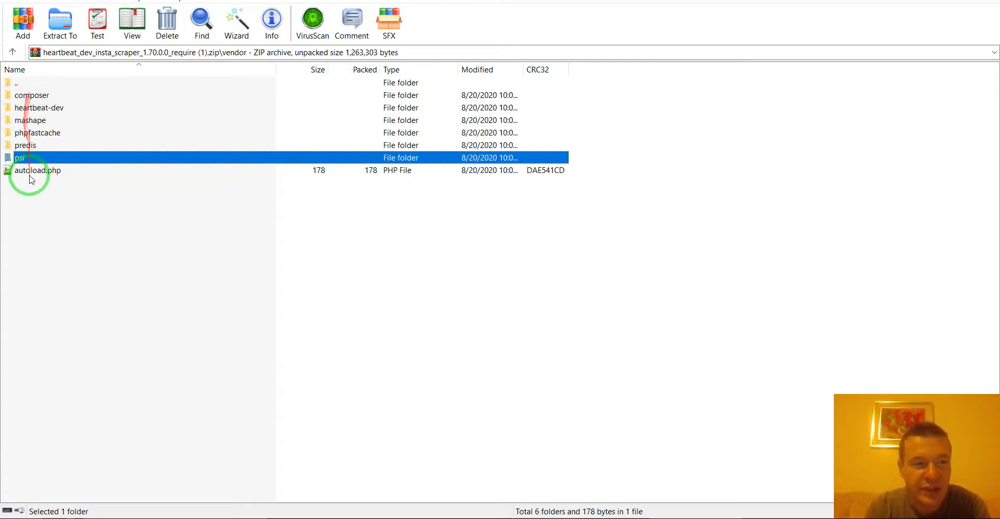
mouse_move(34, 95)
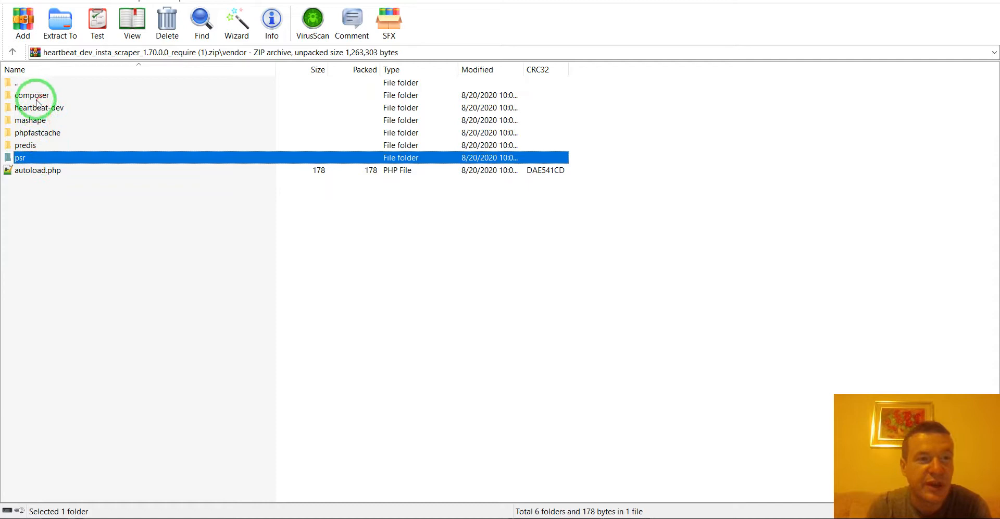
mouse_move(35, 108)
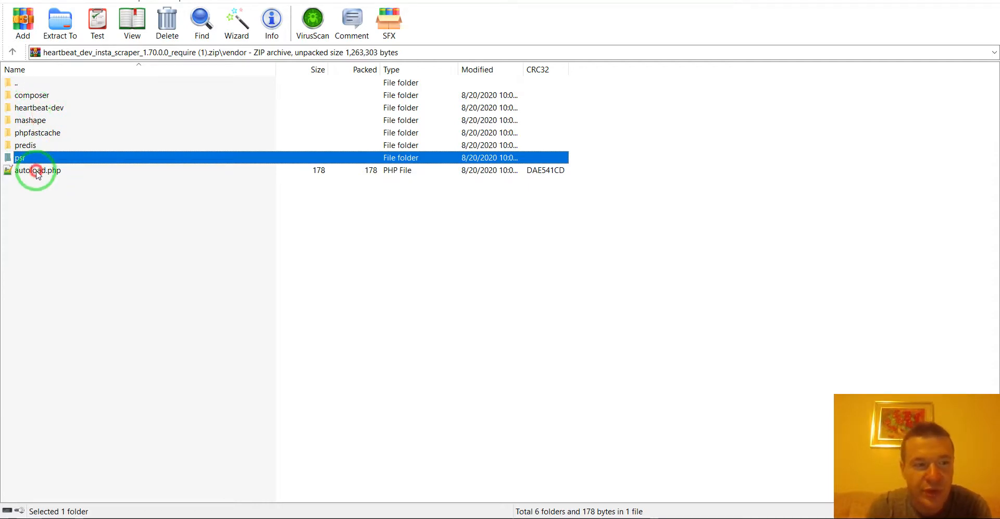
double_click(37, 170)
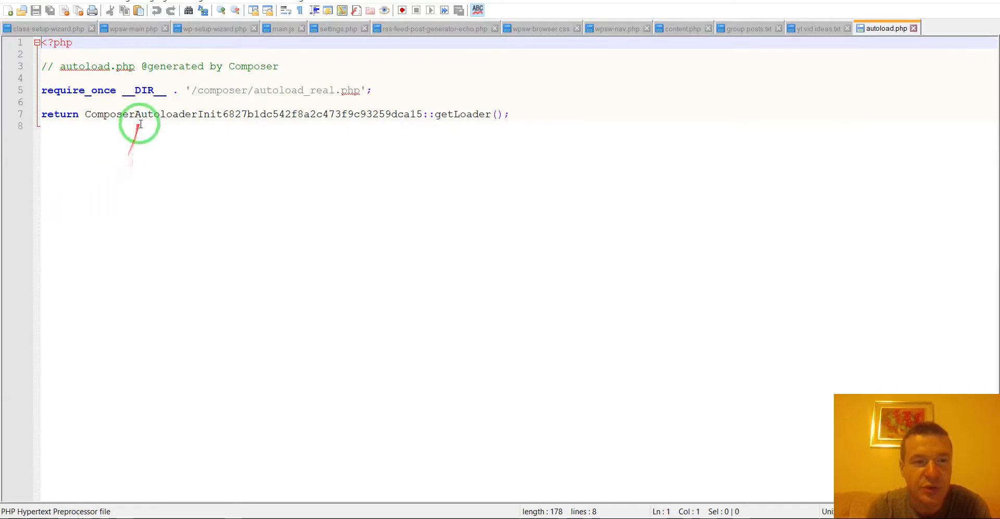
mouse_move(188, 123)
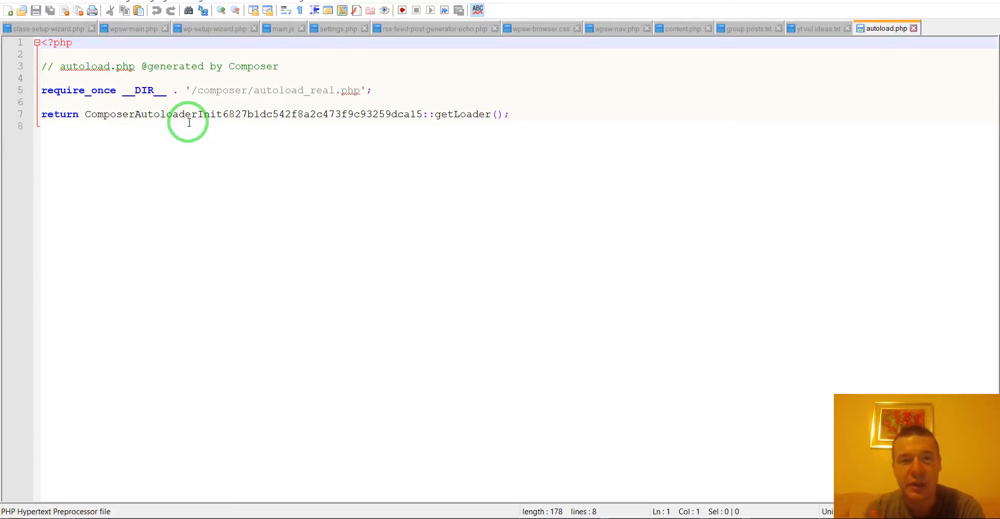
click(38, 42)
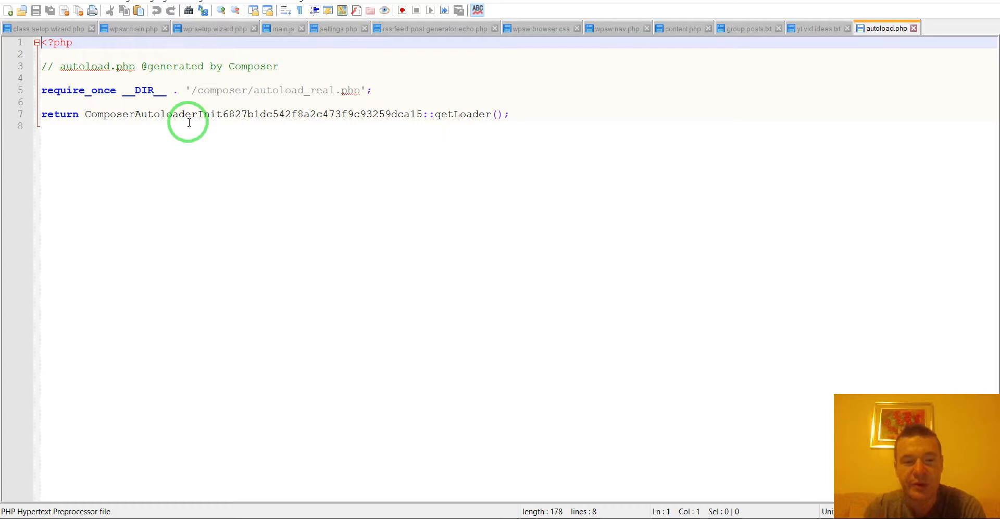
mouse_move(225, 450)
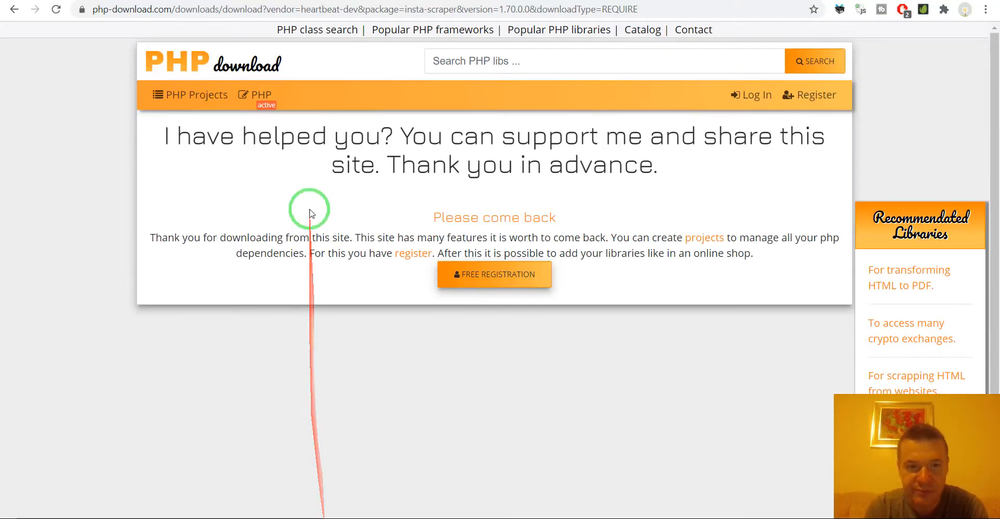
mouse_move(315, 201)
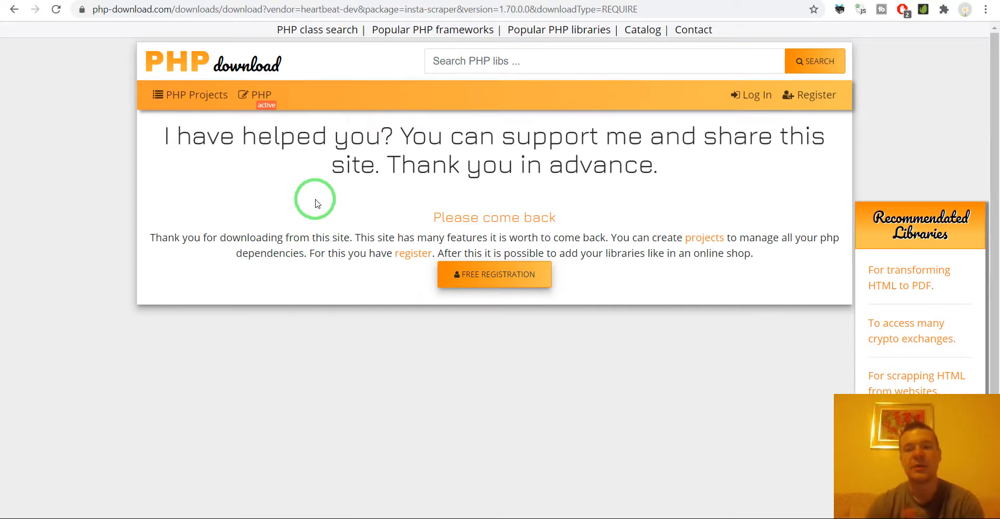